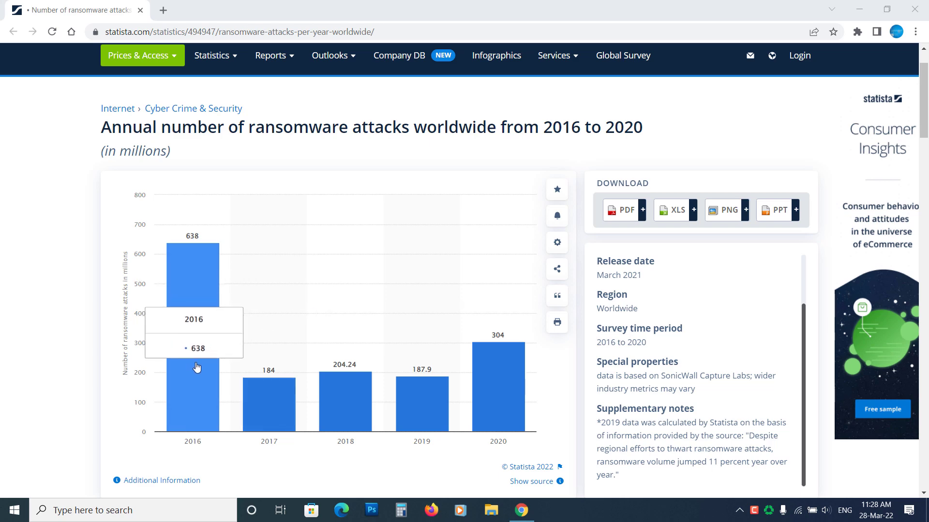
mouse_move(418, 412)
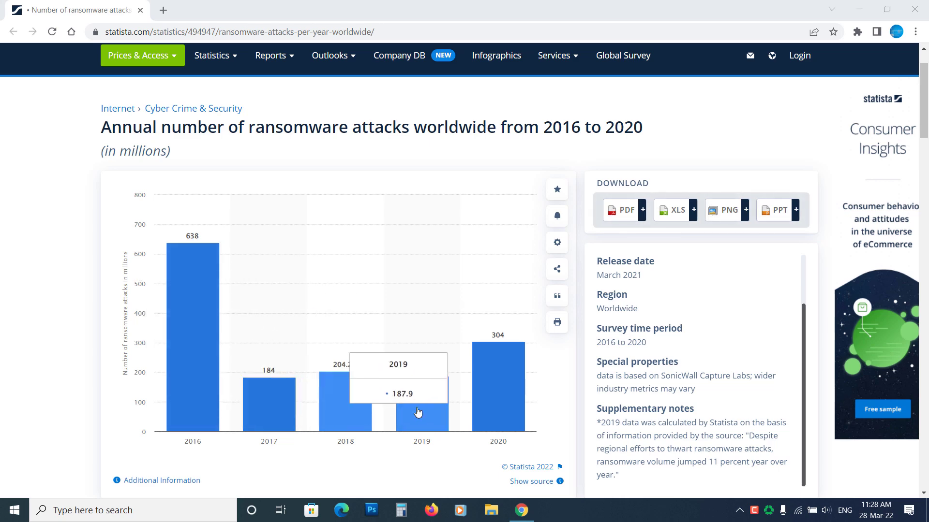
mouse_move(468, 487)
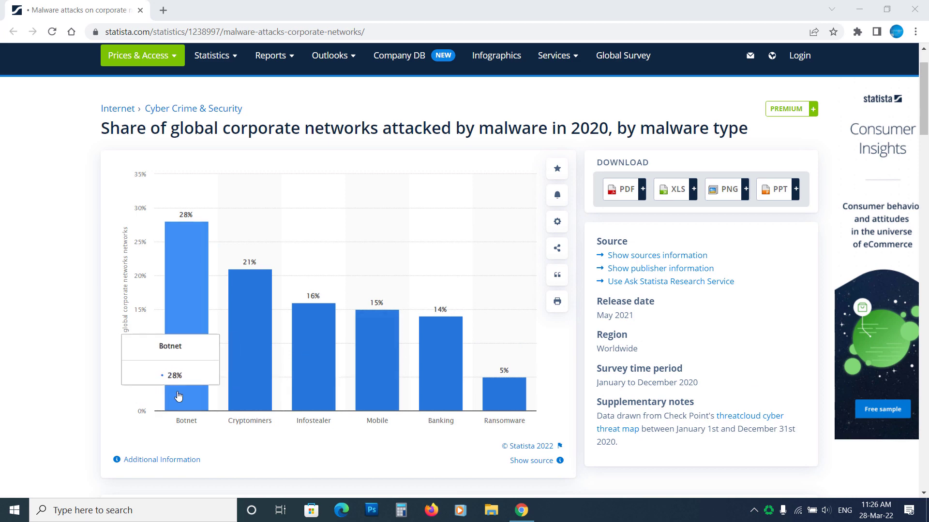
mouse_move(312, 400)
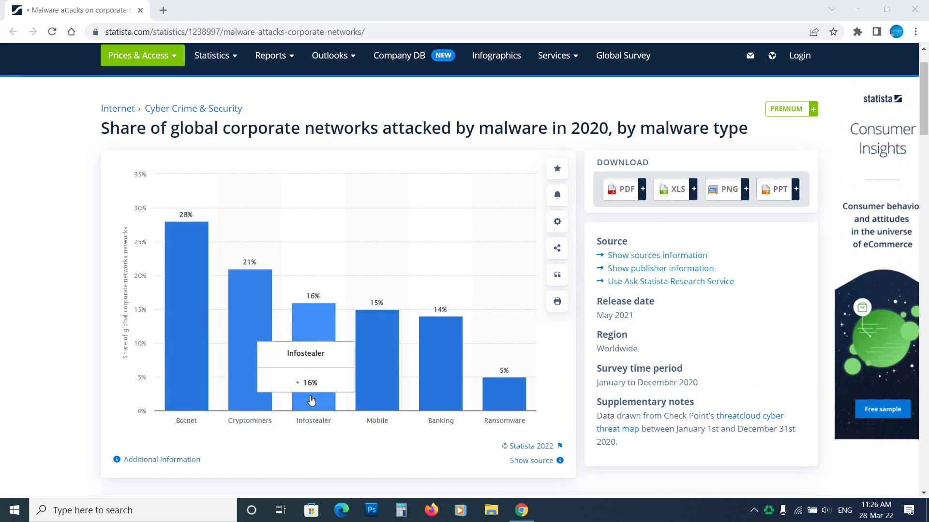
mouse_move(435, 397)
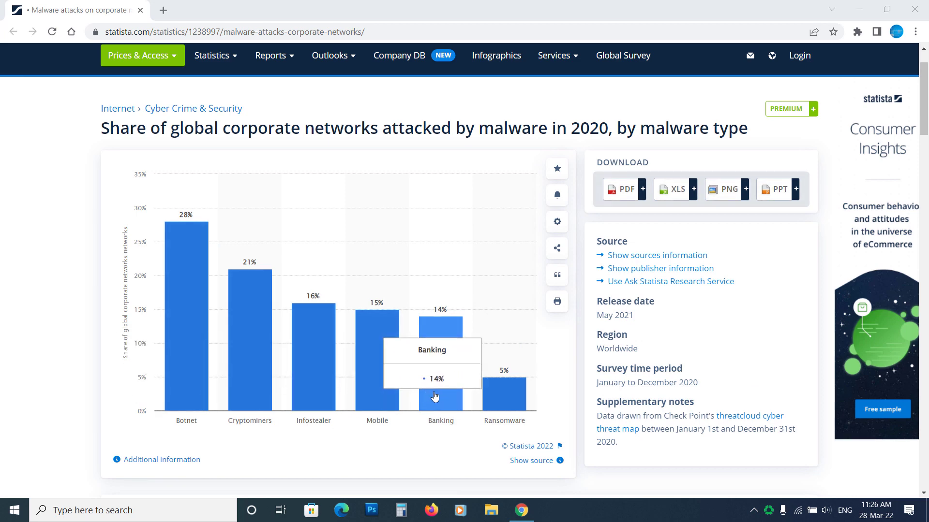
mouse_move(503, 411)
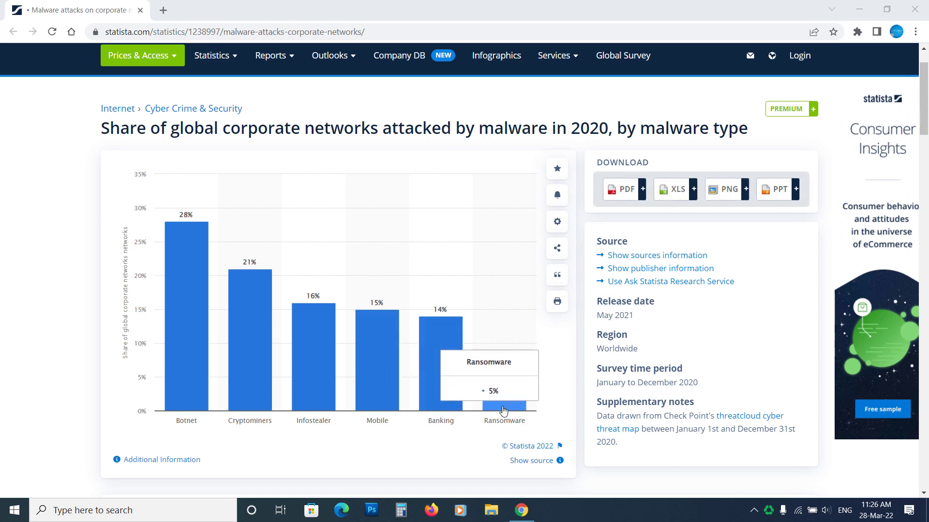
mouse_move(425, 430)
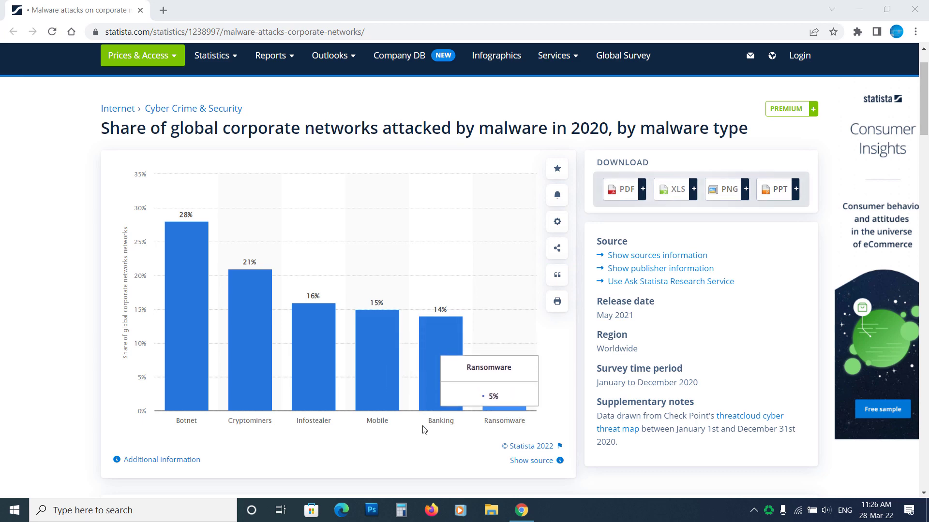
mouse_move(460, 462)
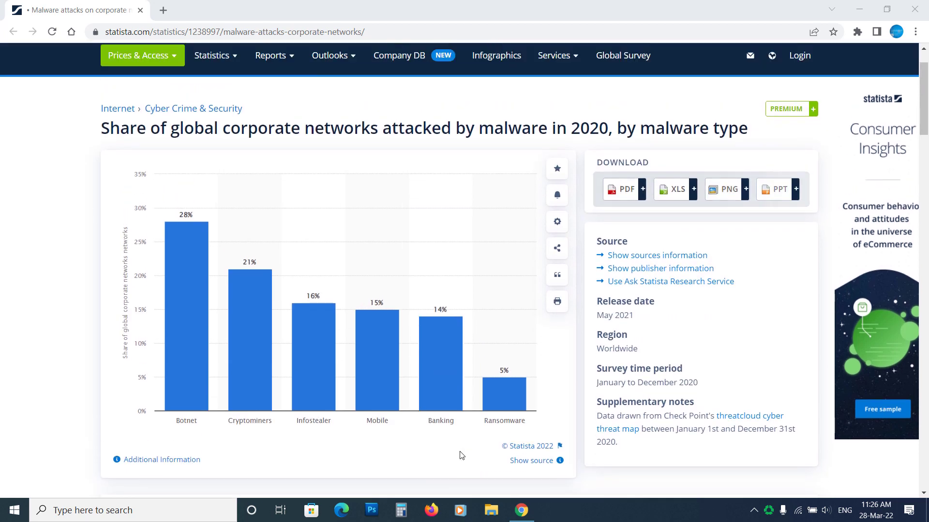
mouse_move(504, 391)
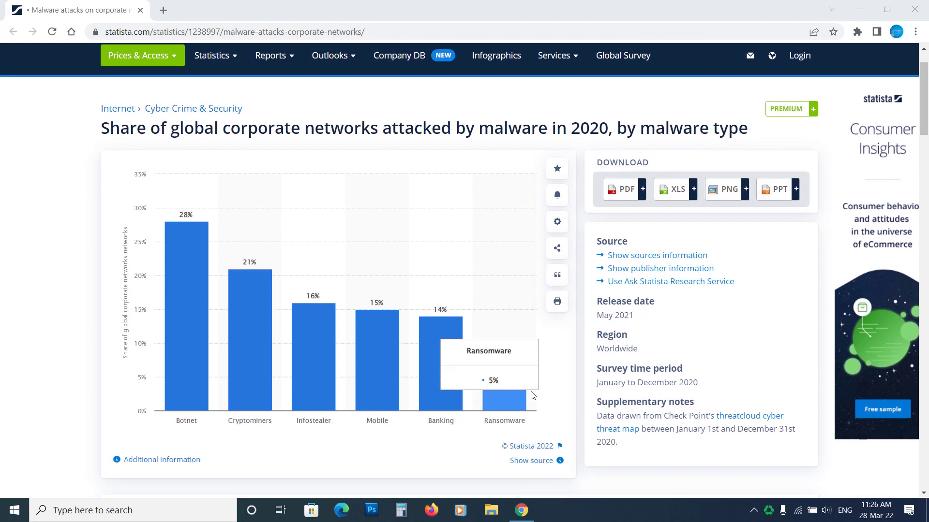
mouse_move(581, 452)
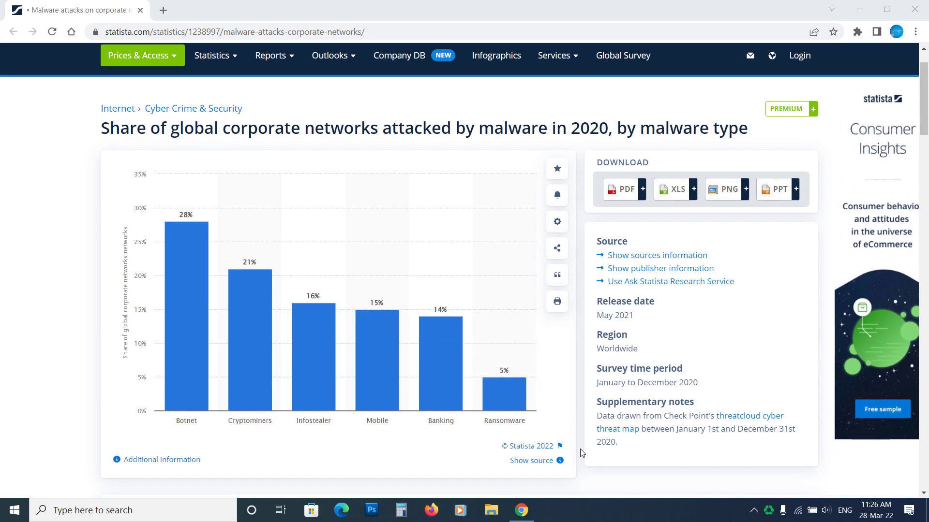